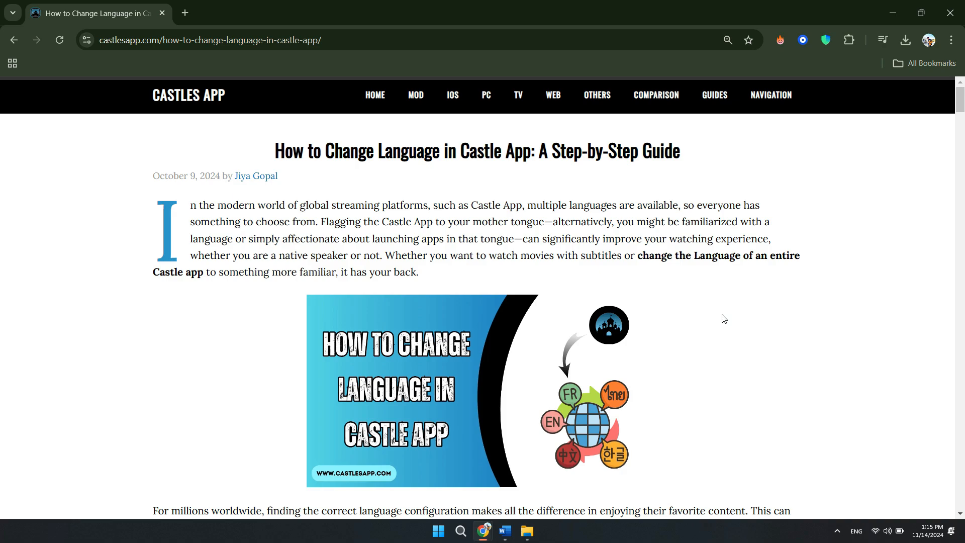
mouse_move(764, 330)
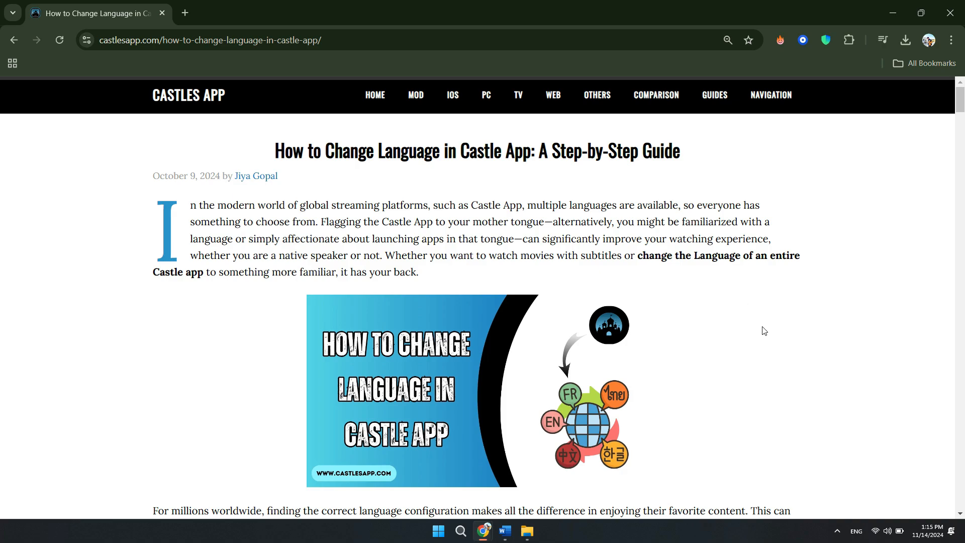
mouse_move(272, 218)
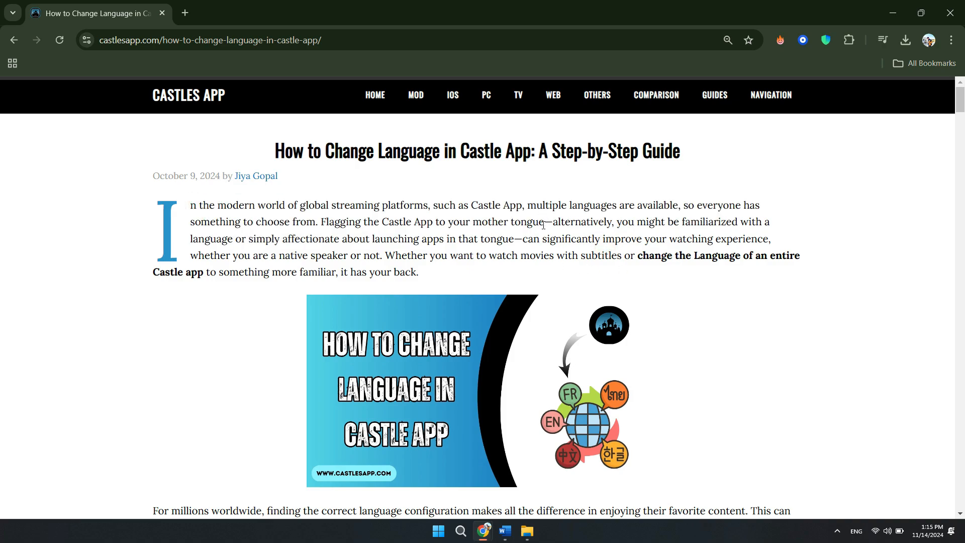
mouse_move(722, 301)
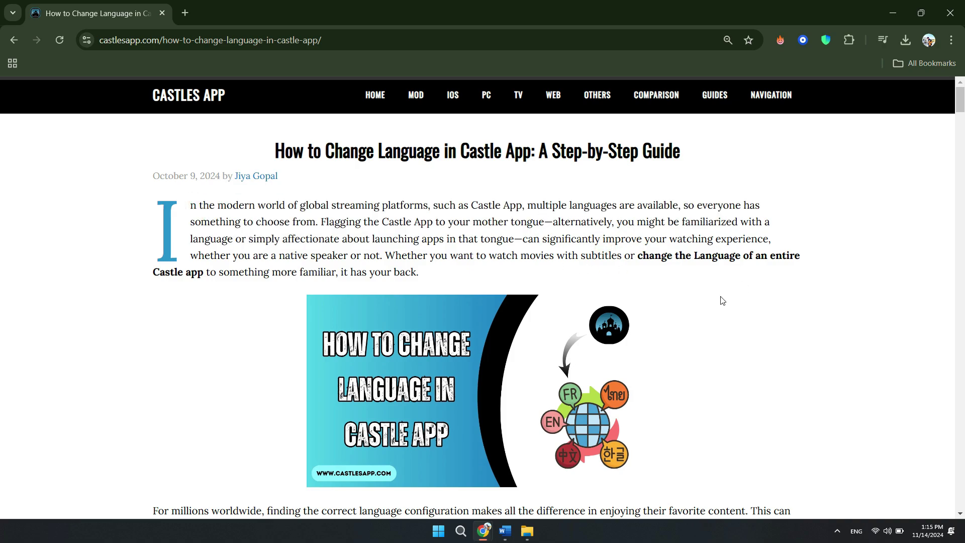
mouse_move(732, 300)
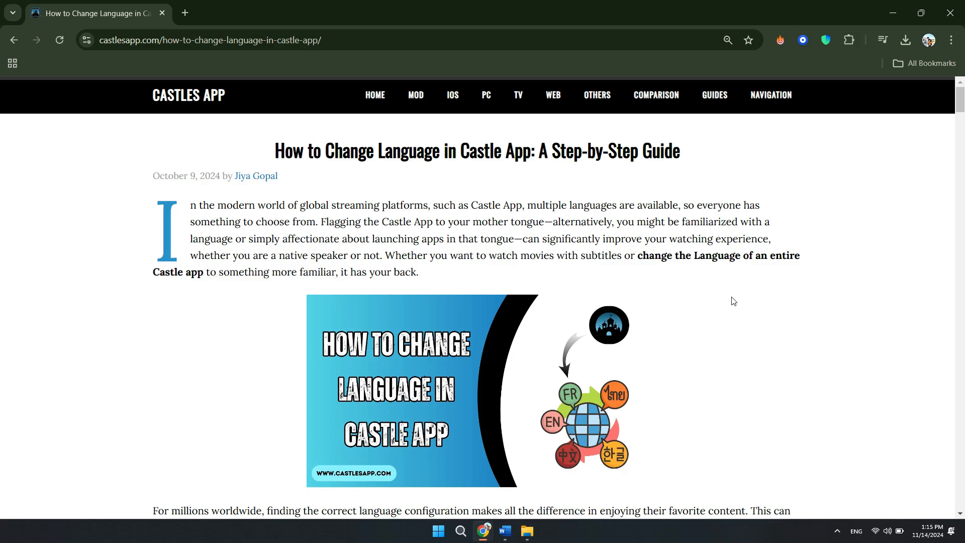
scroll(down, 3)
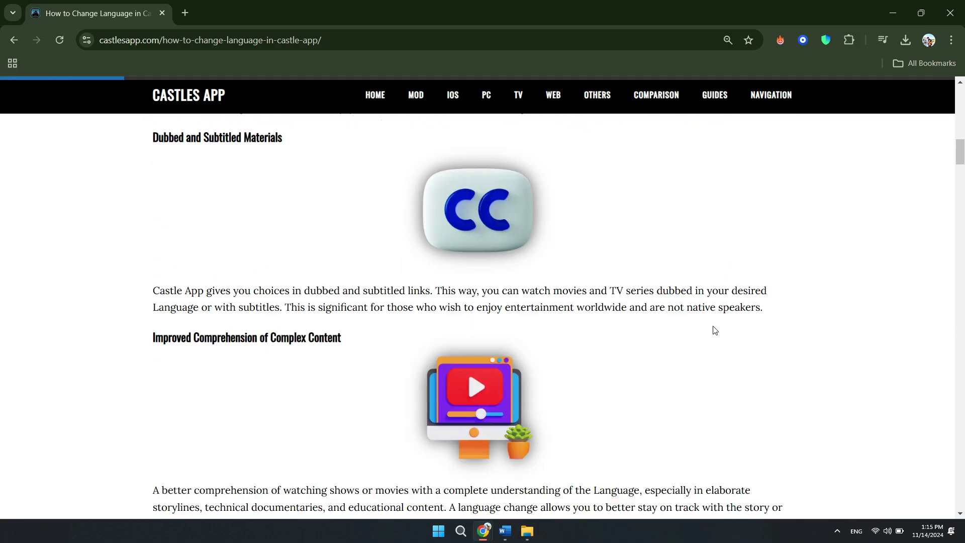
scroll(down, 3)
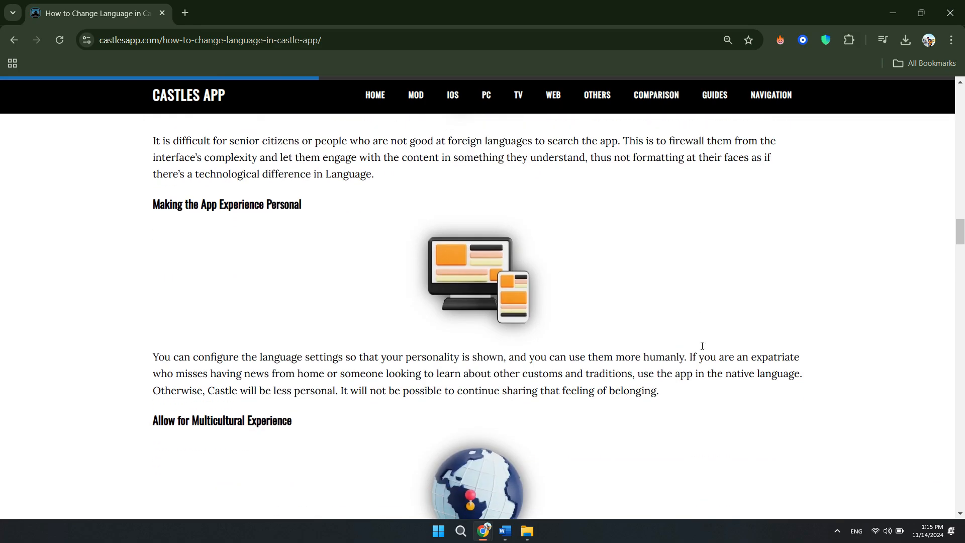
scroll(down, 3)
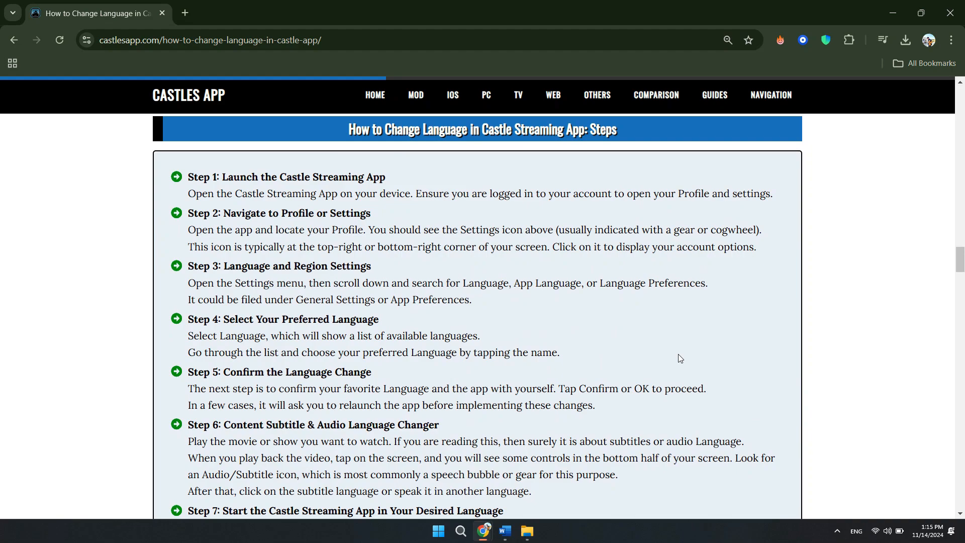
mouse_move(183, 199)
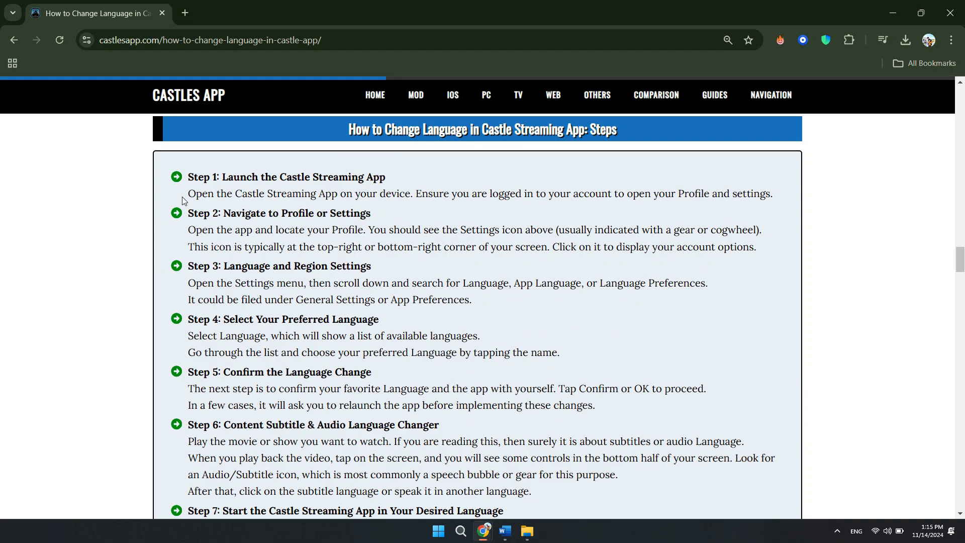
mouse_move(555, 296)
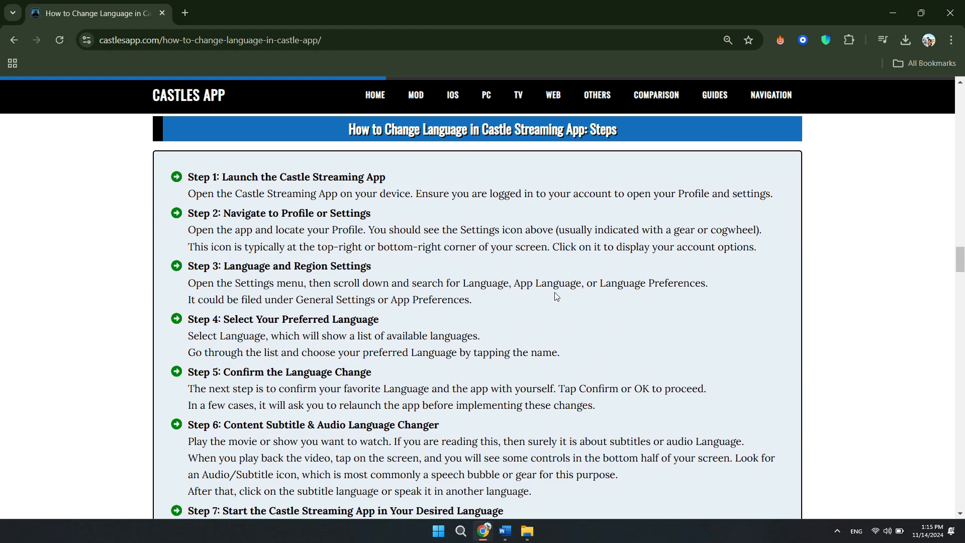
mouse_move(545, 326)
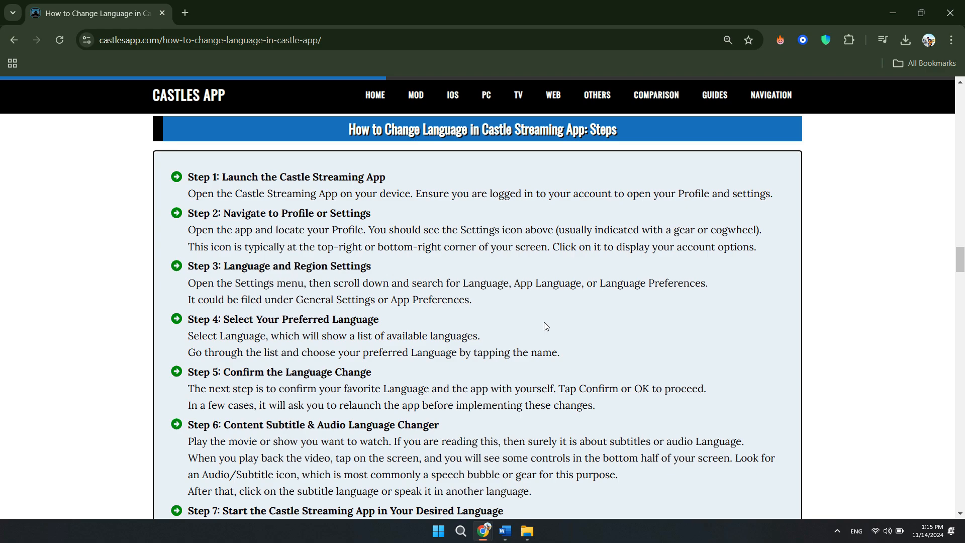
mouse_move(542, 308)
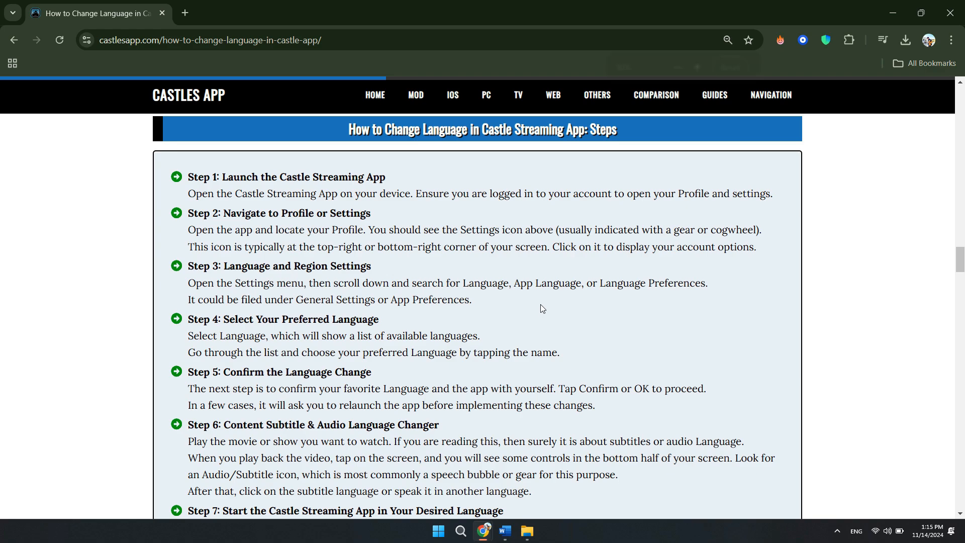
scroll(up, 3)
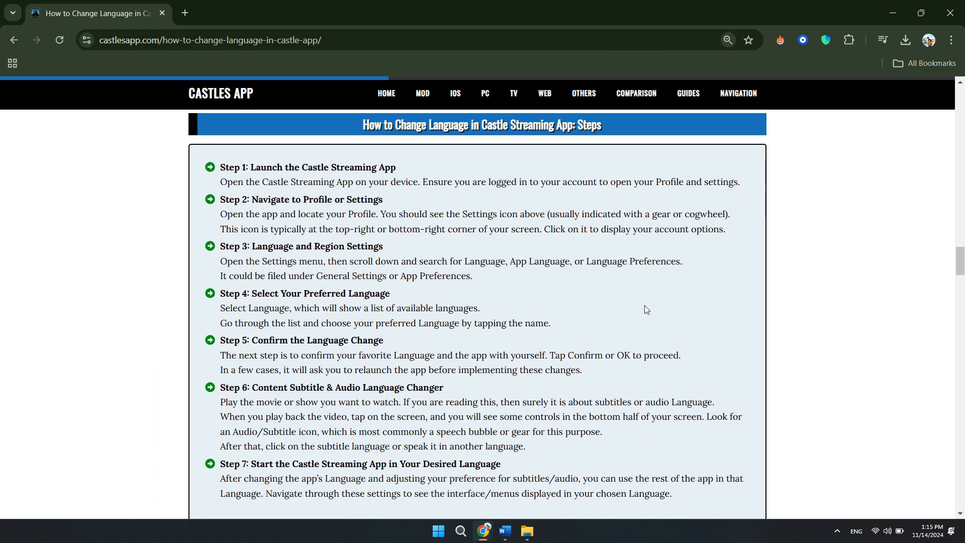
mouse_move(677, 341)
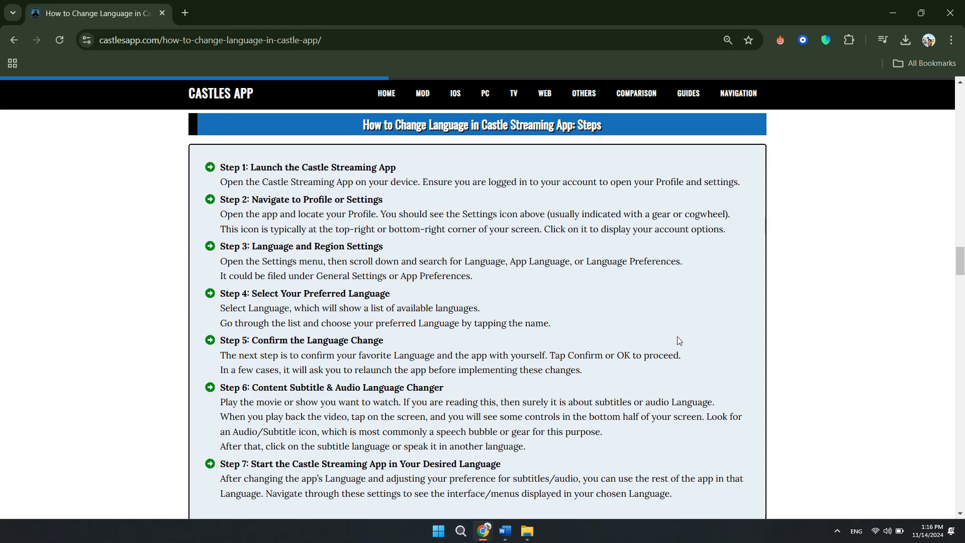
mouse_move(791, 242)
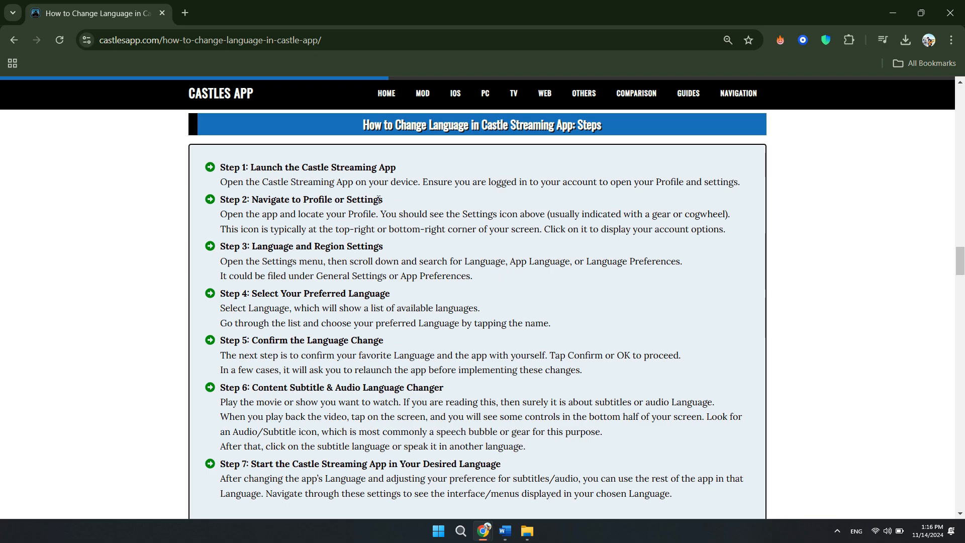
mouse_move(561, 179)
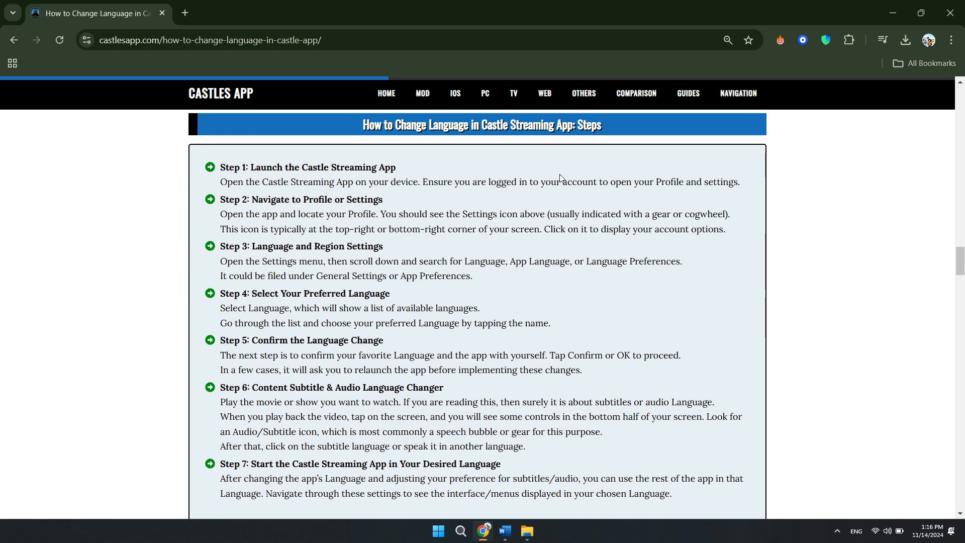
mouse_move(290, 403)
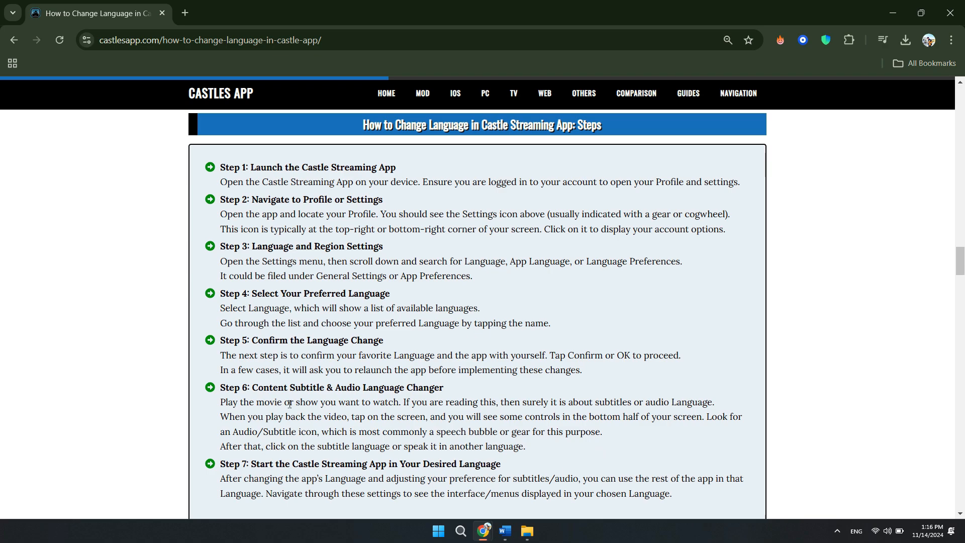
mouse_move(478, 350)
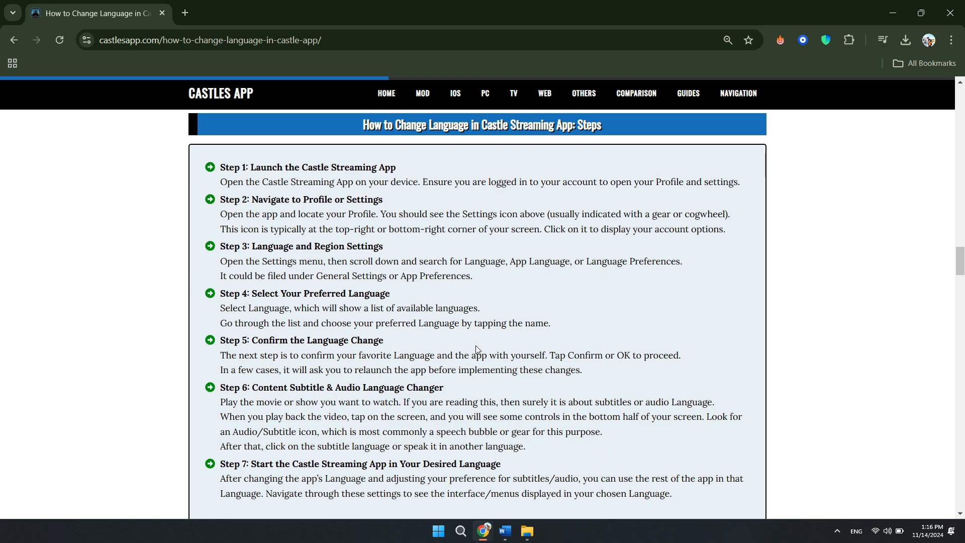